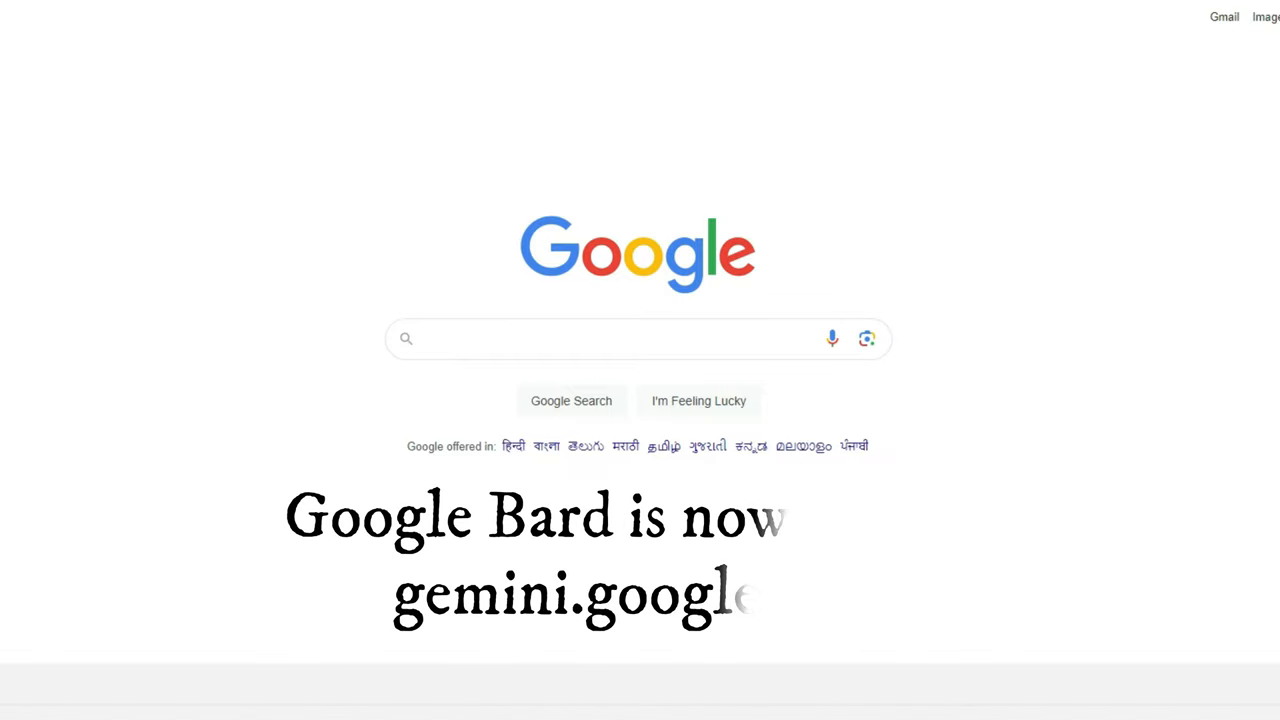
Step: Go from Google Search to the Gemini chat with the earlier seaside photos
{"action": "left_click", "coordinate": [638, 338]}
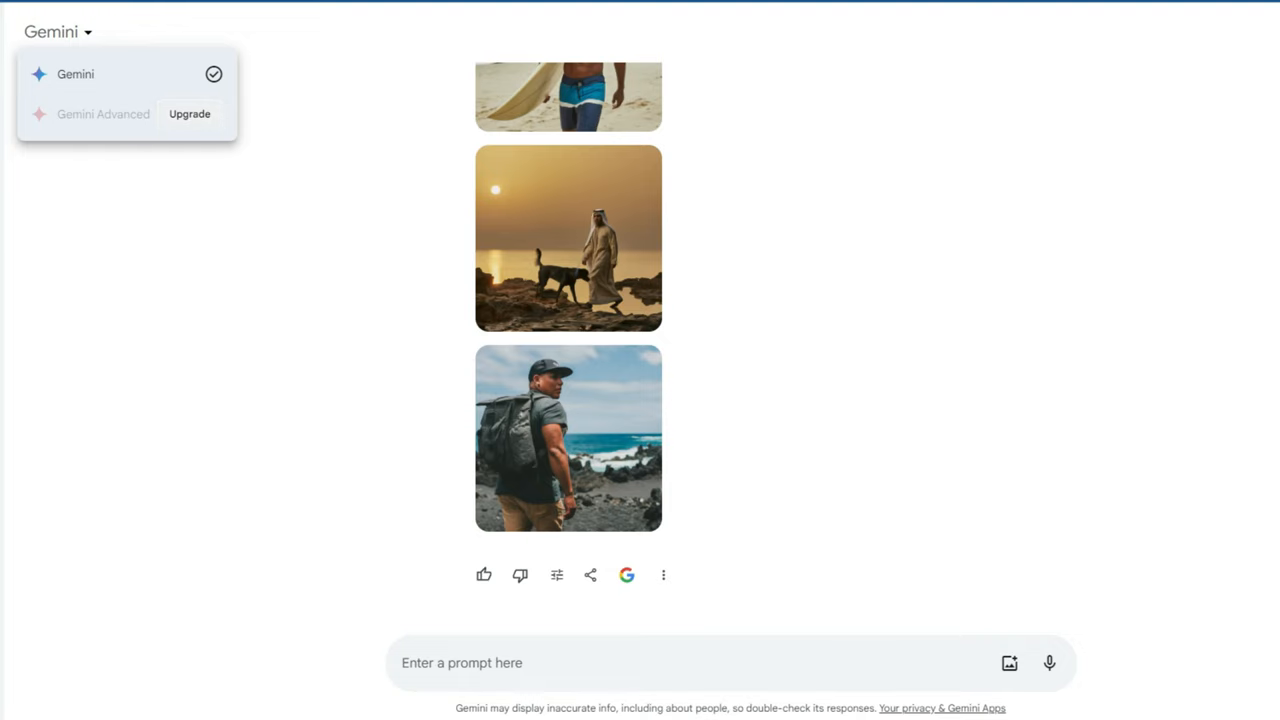
{"action": "left_click", "coordinate": [188, 114]}
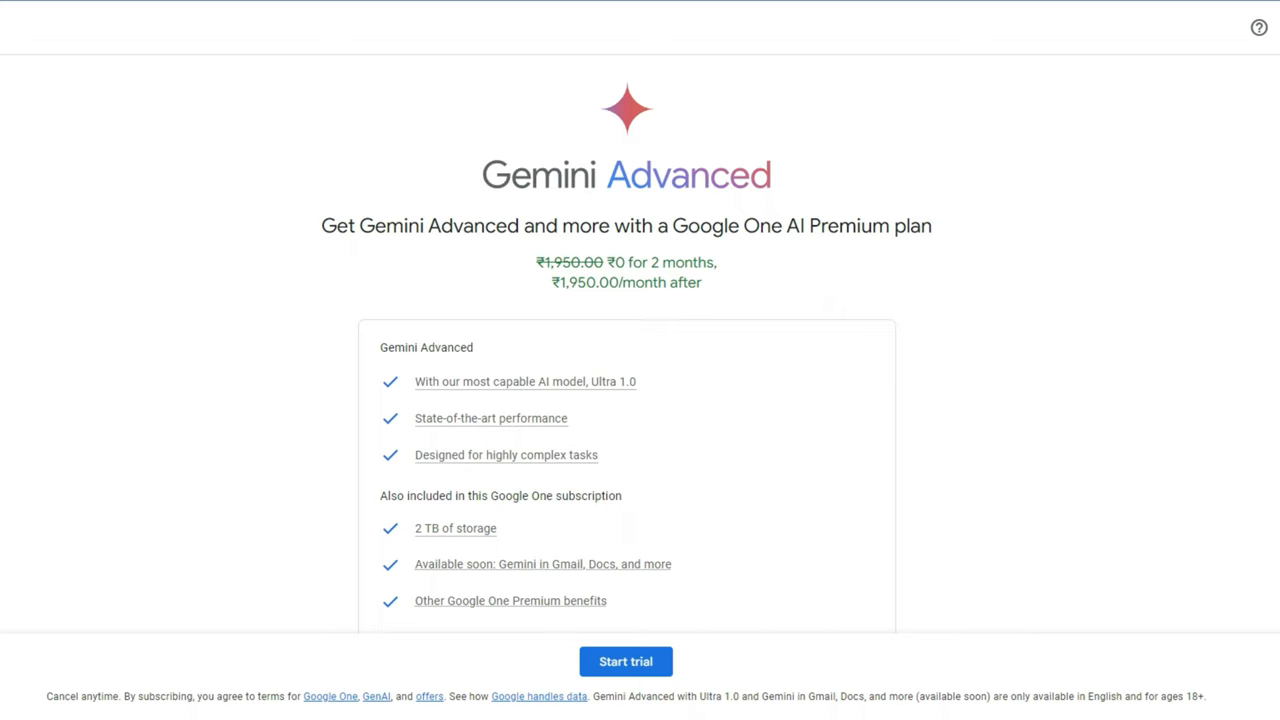
{"action": "mouse_move", "coordinate": [506, 456]}
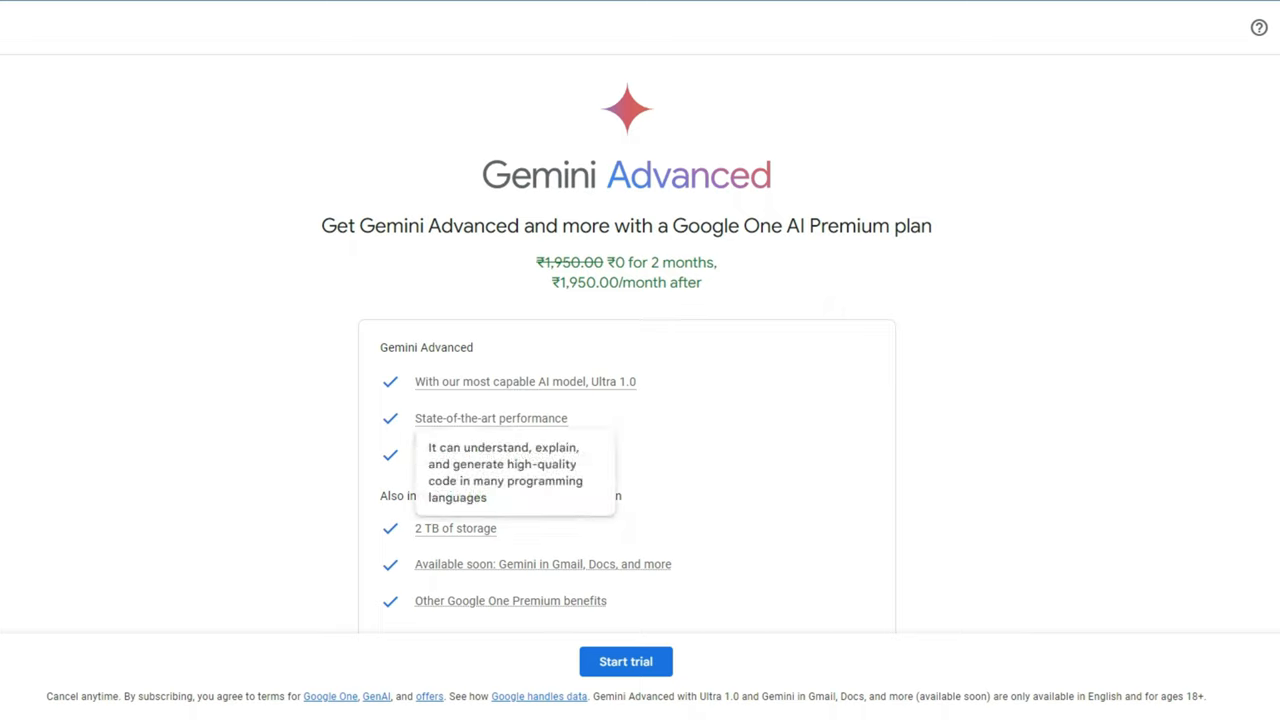
{"action": "mouse_move", "coordinate": [506, 456]}
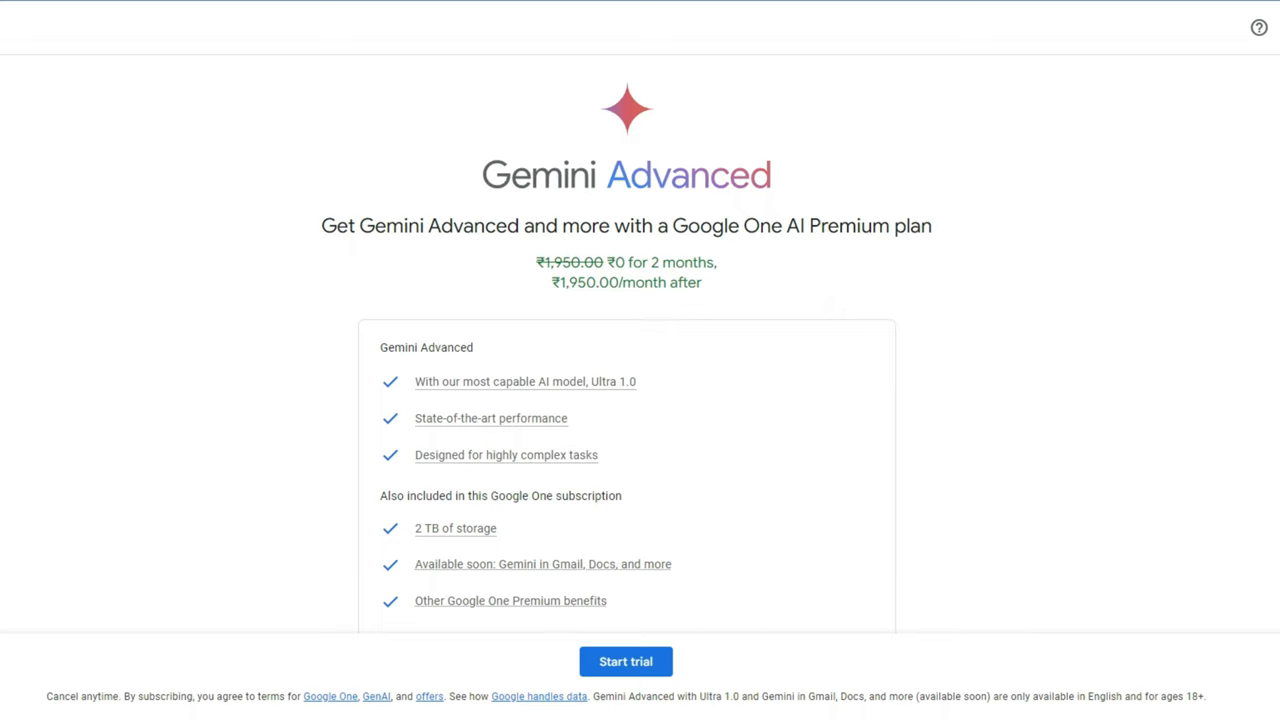
{"action": "scroll", "scroll_direction": "down", "scroll_amount": 3}
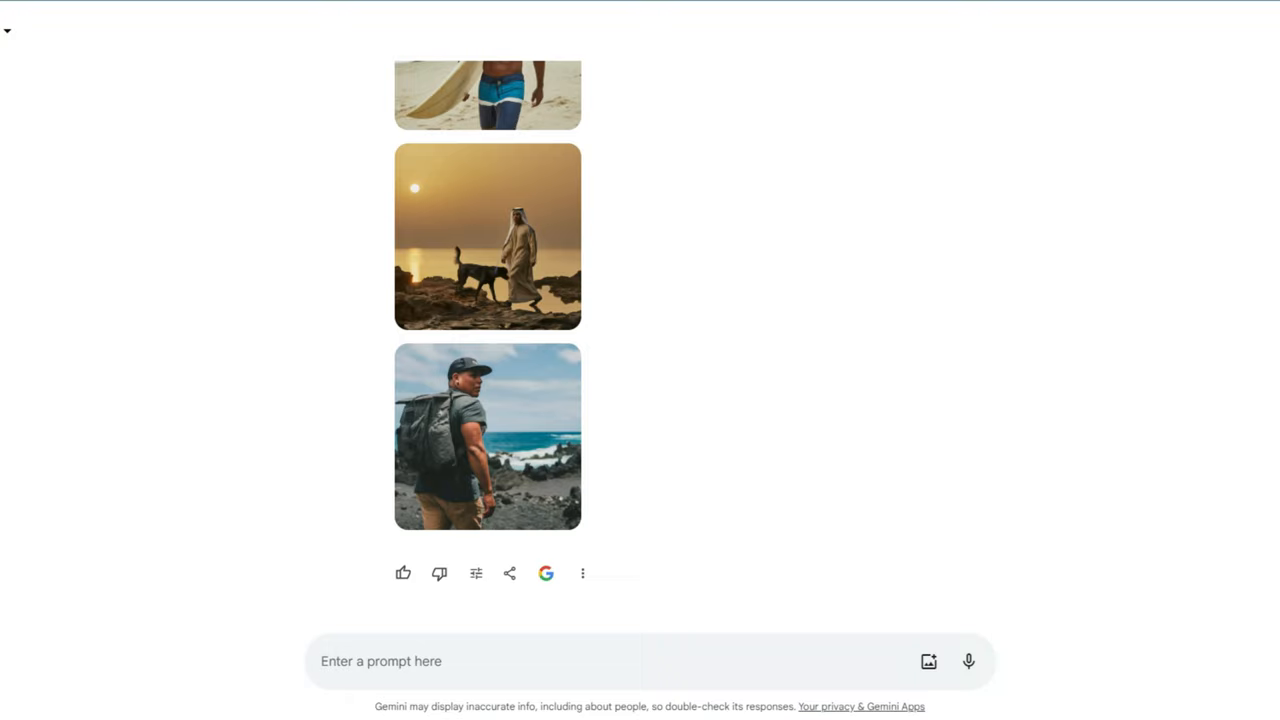
Step: Send the prompt 'Generate Image - Cat & Dog watching movie in Smart TV'
{"action": "type", "text": "G"}
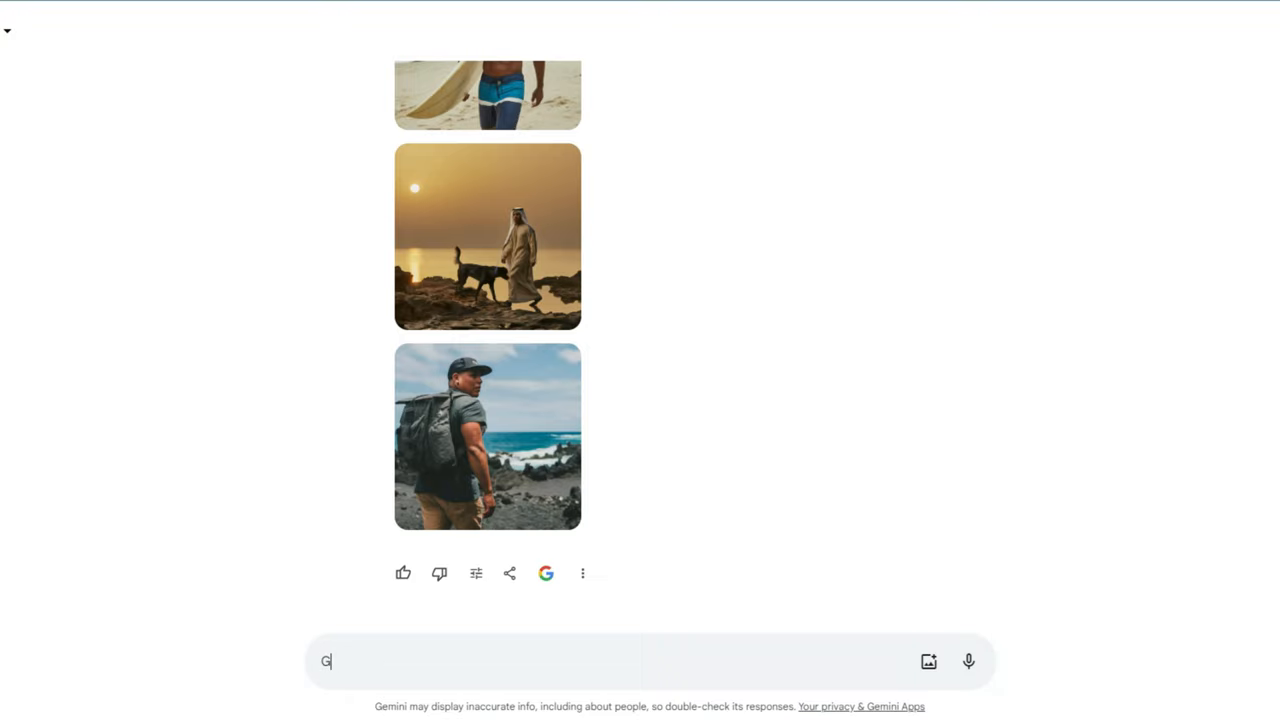
{"action": "type", "text": "enerate Image -"}
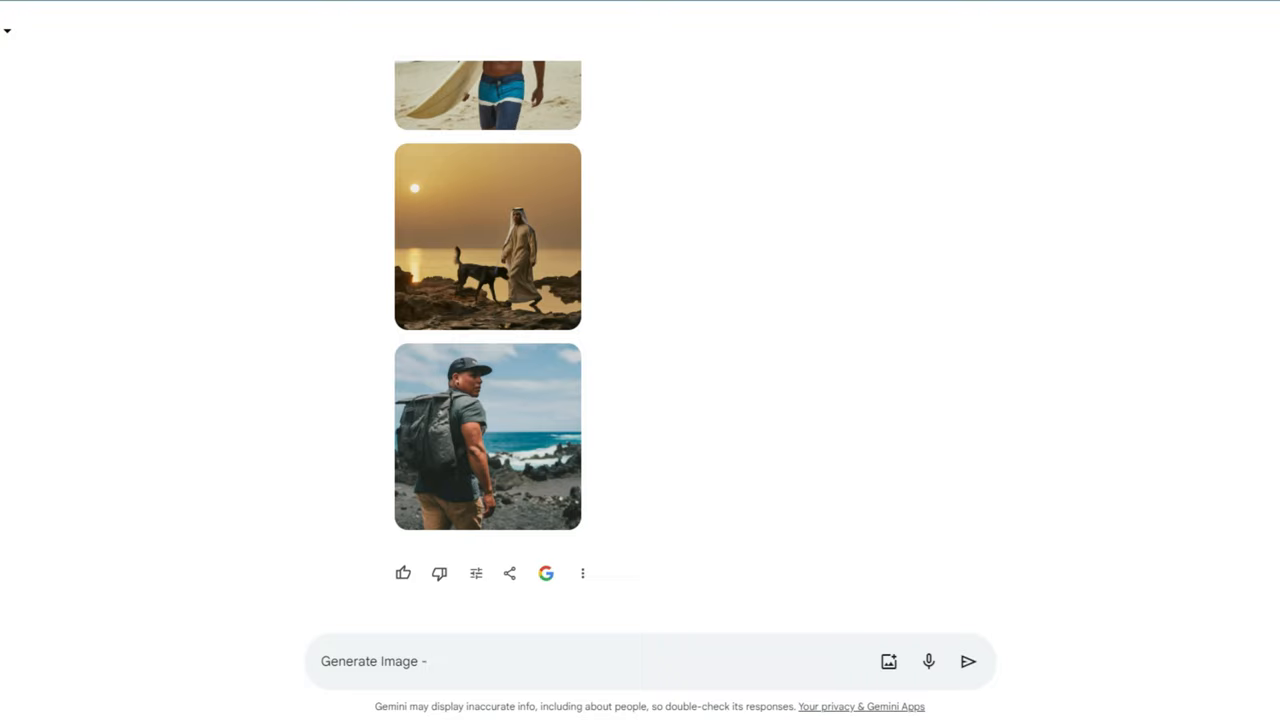
{"action": "type", "text": "Cat & Dog watching movie in Smart TV"}
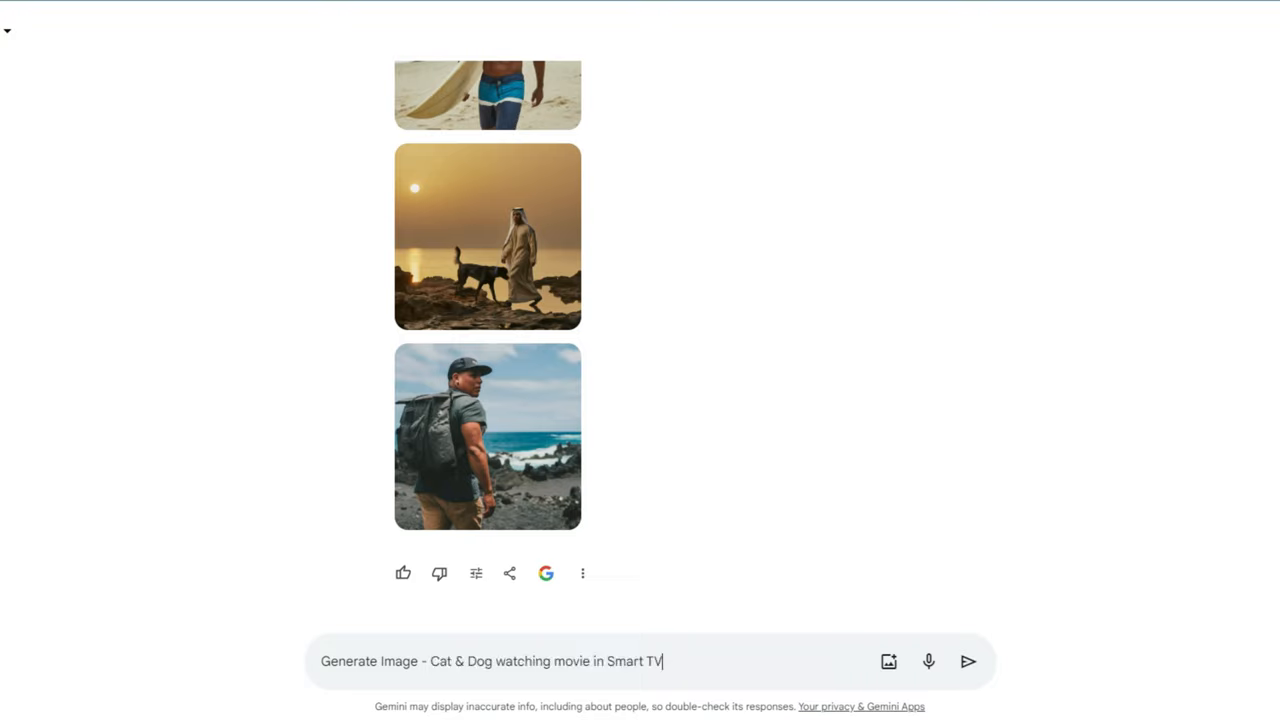
{"action": "left_click", "coordinate": [968, 660]}
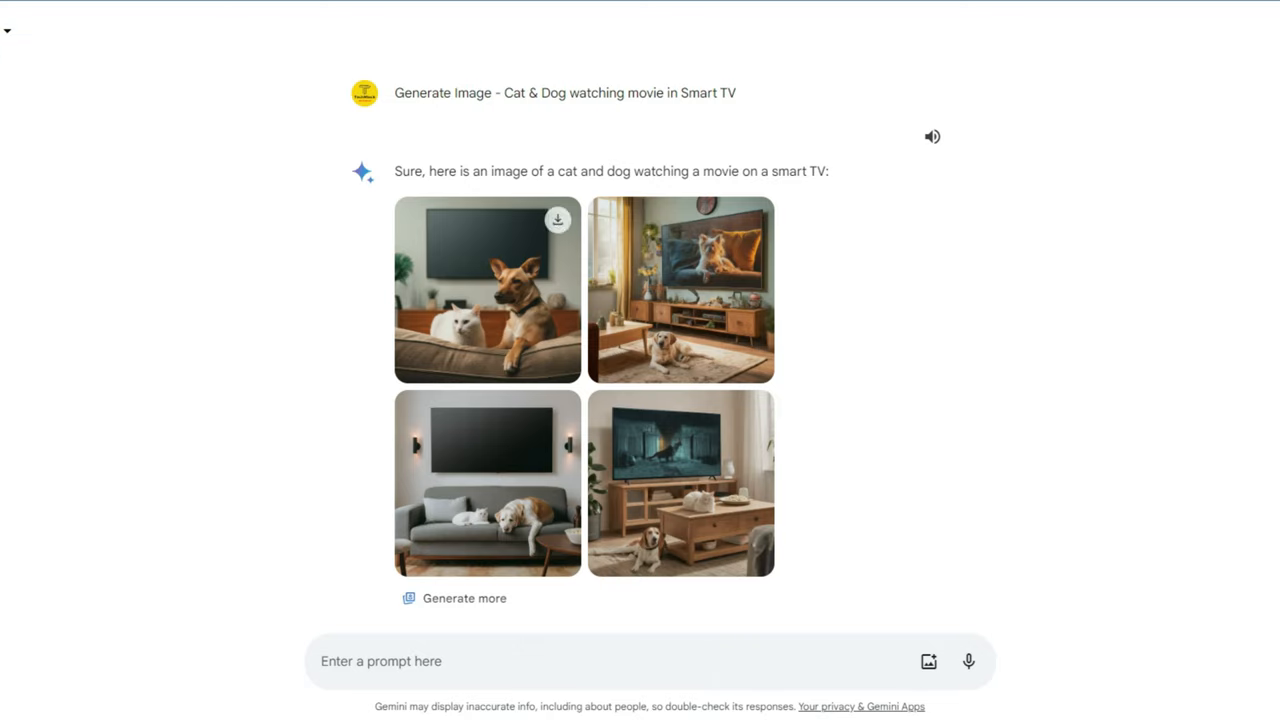
Step: View each of the four cat-and-dog smart TV images full size, first through fourth
{"action": "left_click", "coordinate": [488, 300]}
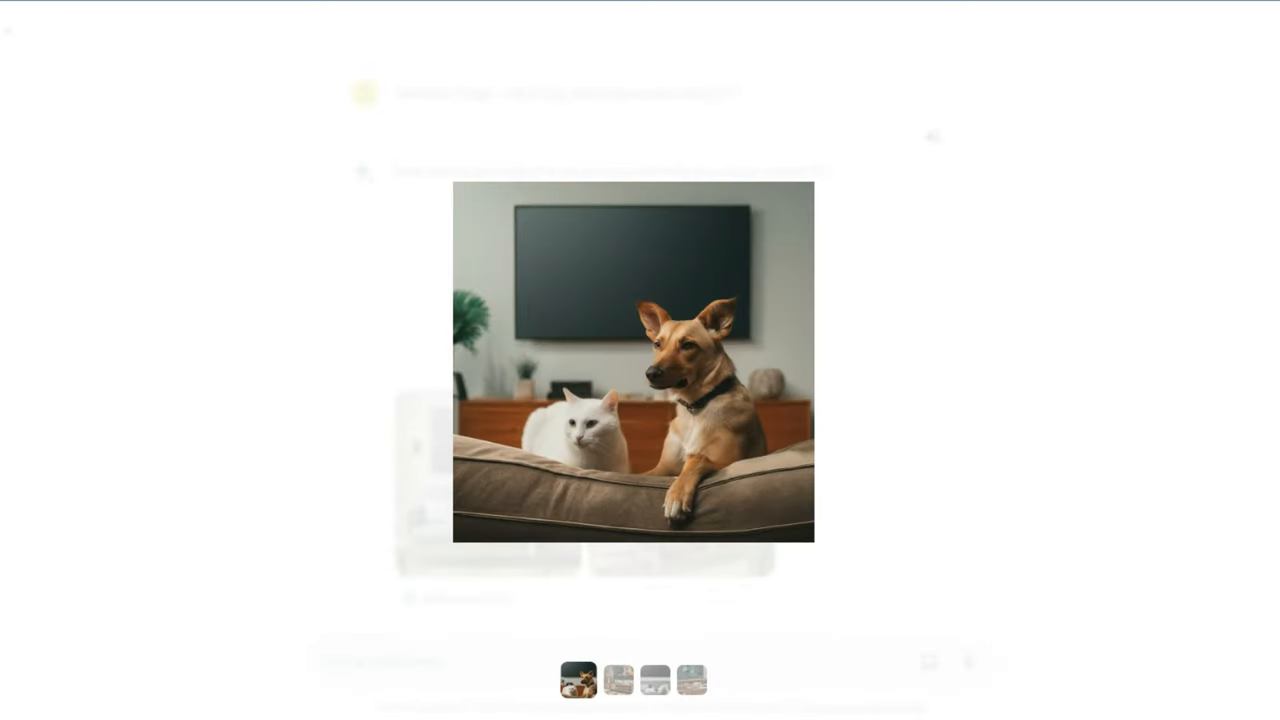
{"action": "left_click", "coordinate": [622, 680]}
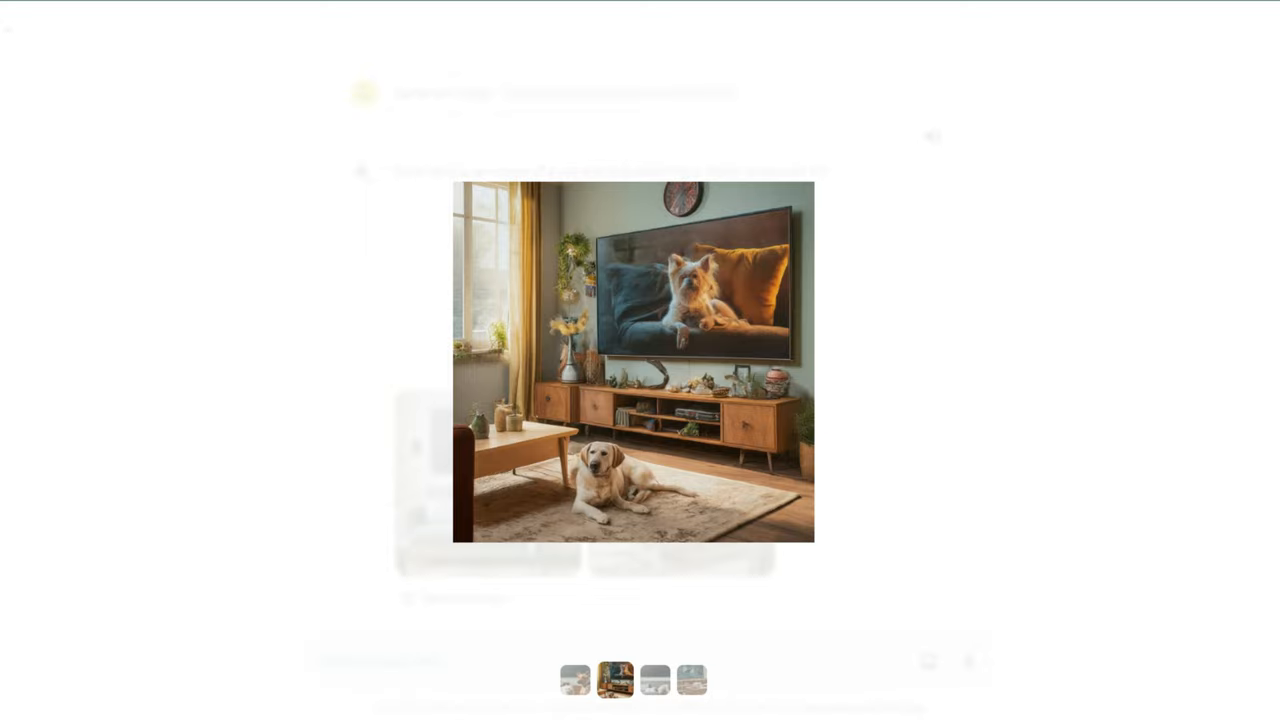
{"action": "left_click", "coordinate": [652, 680]}
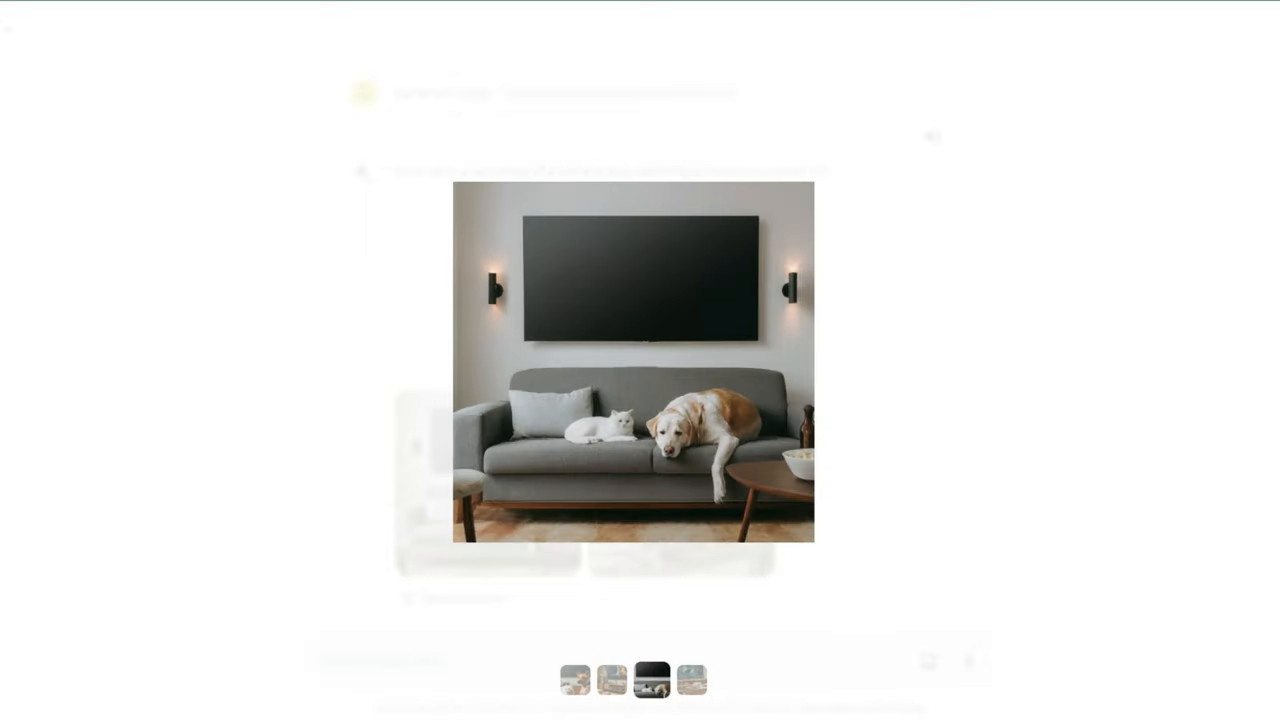
{"action": "left_click", "coordinate": [690, 680]}
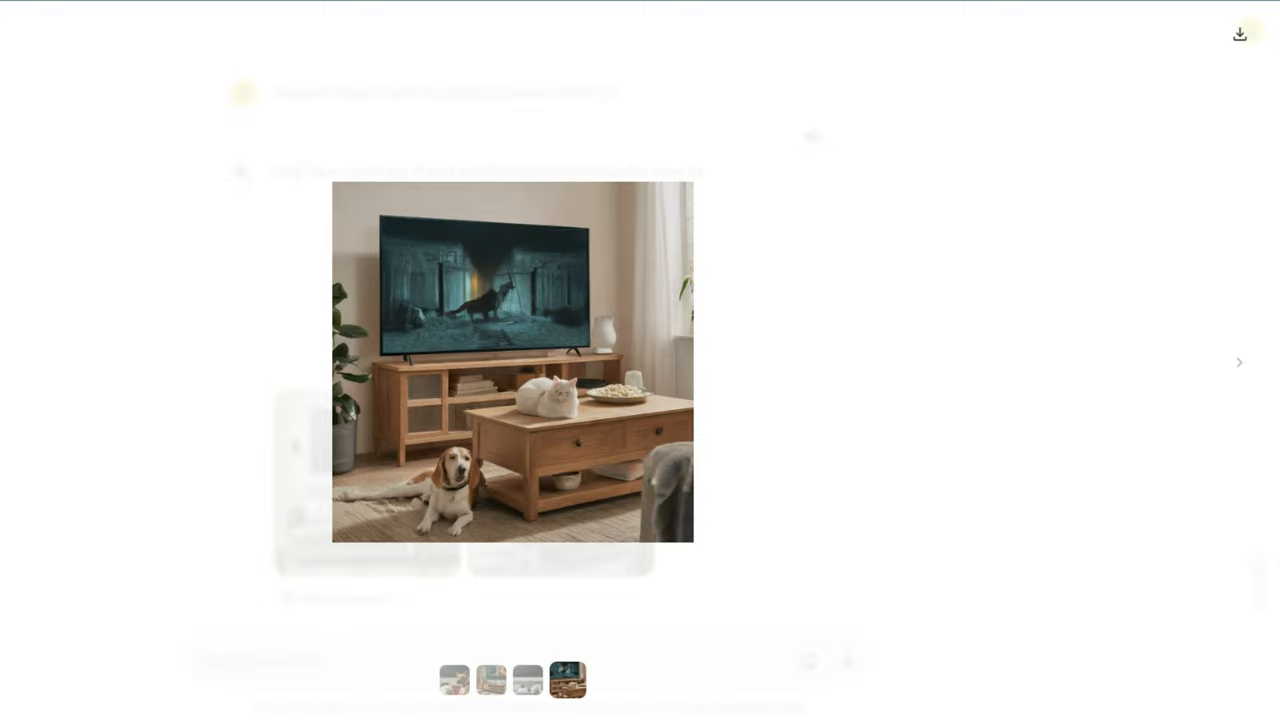
{"action": "mouse_move", "coordinate": [1240, 32]}
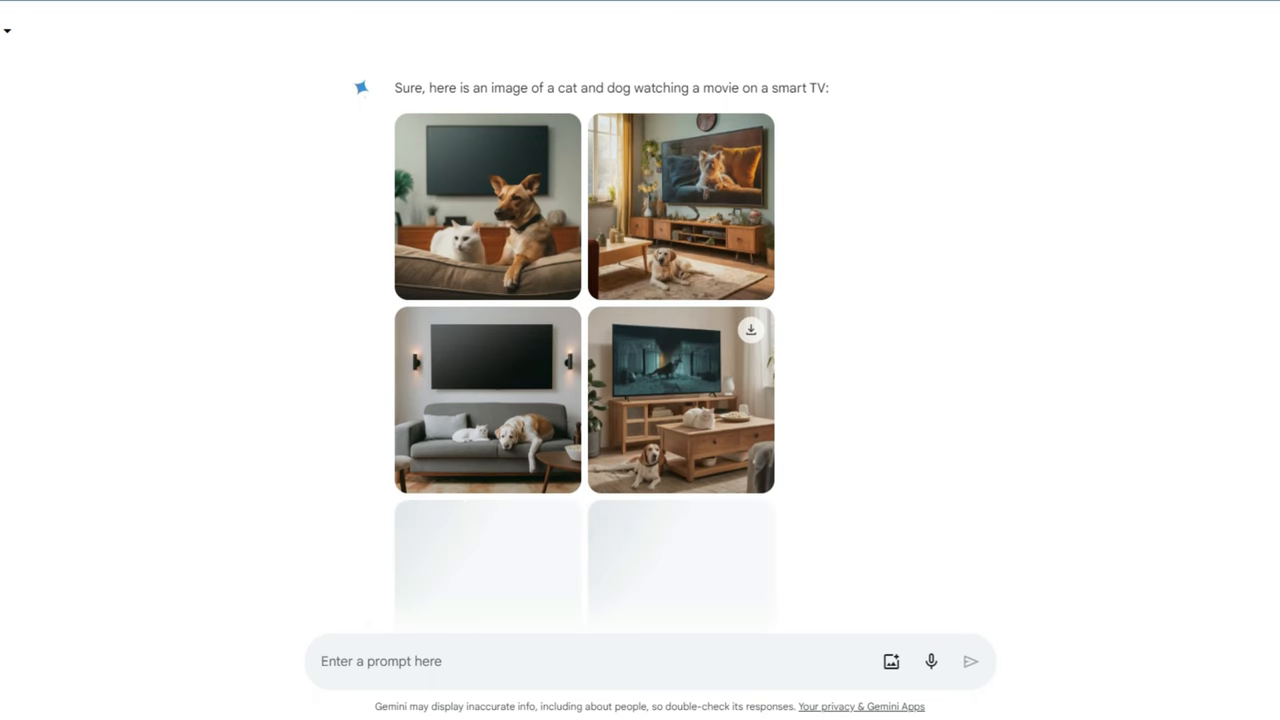
Step: View one of the two newly generated cat-and-dog images full size, then the next
{"action": "scroll", "scroll_direction": "down", "scroll_amount": 3}
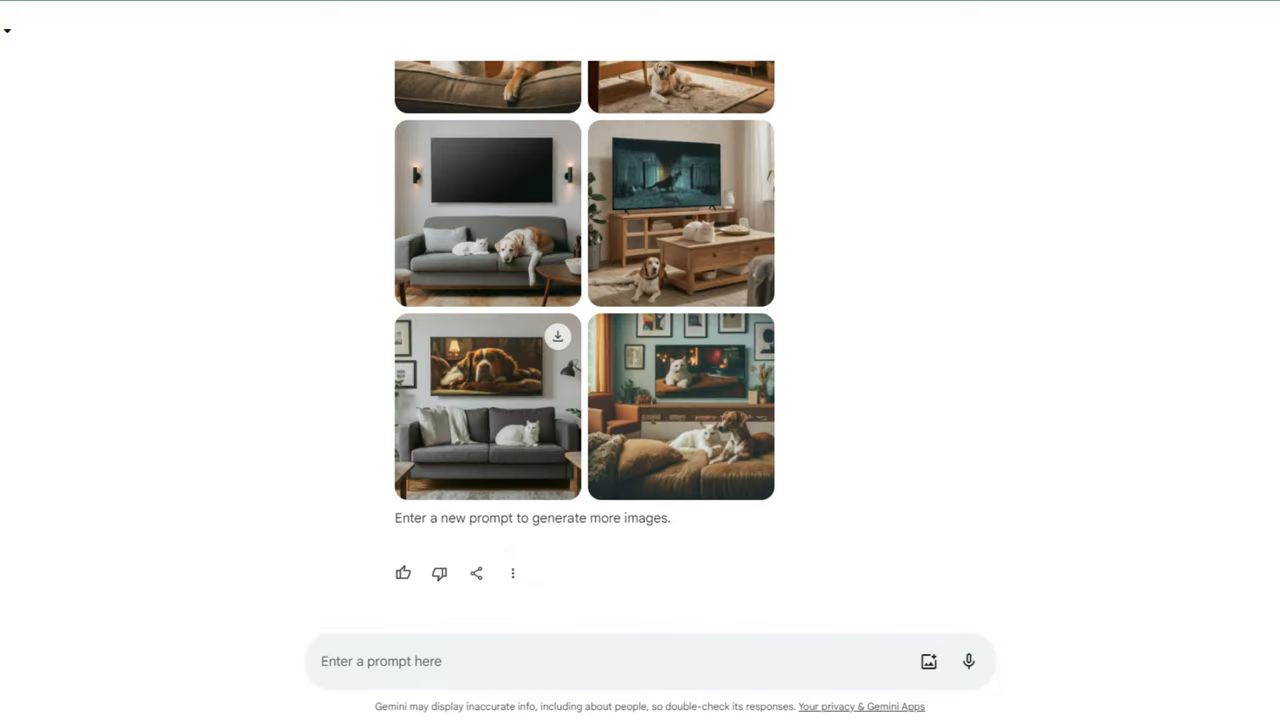
{"action": "left_click", "coordinate": [488, 408]}
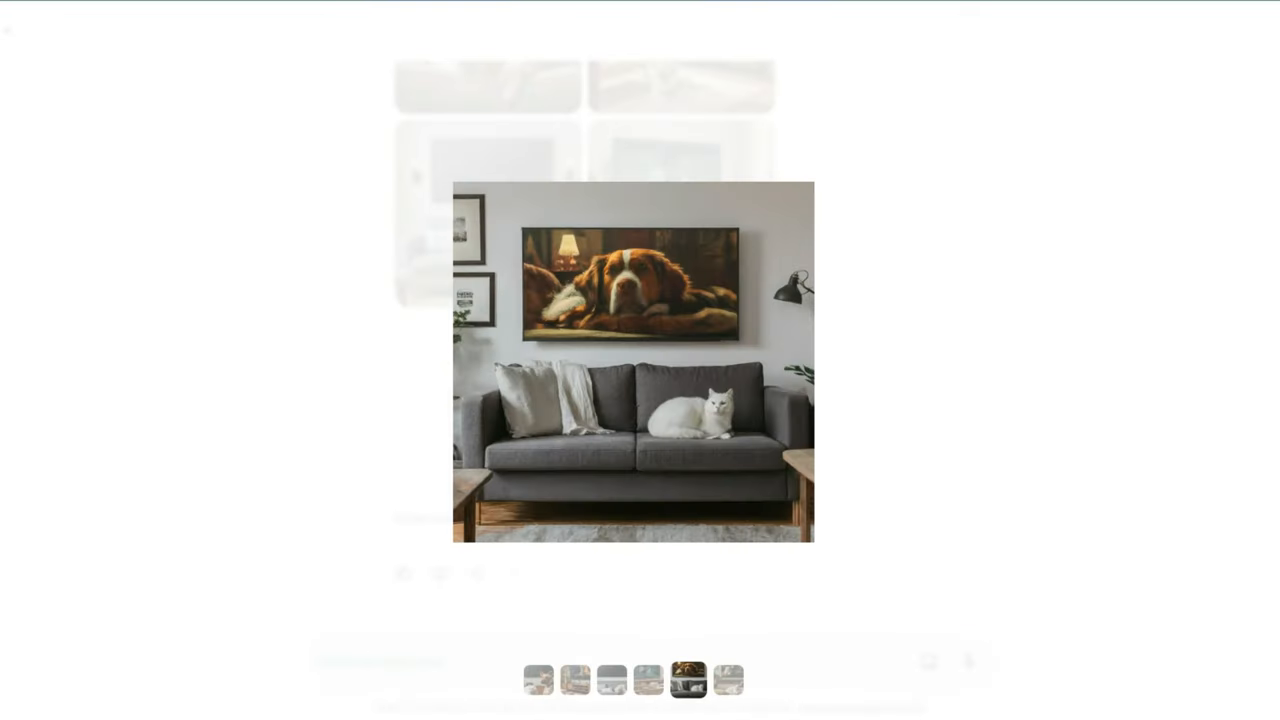
{"action": "left_click", "coordinate": [726, 680]}
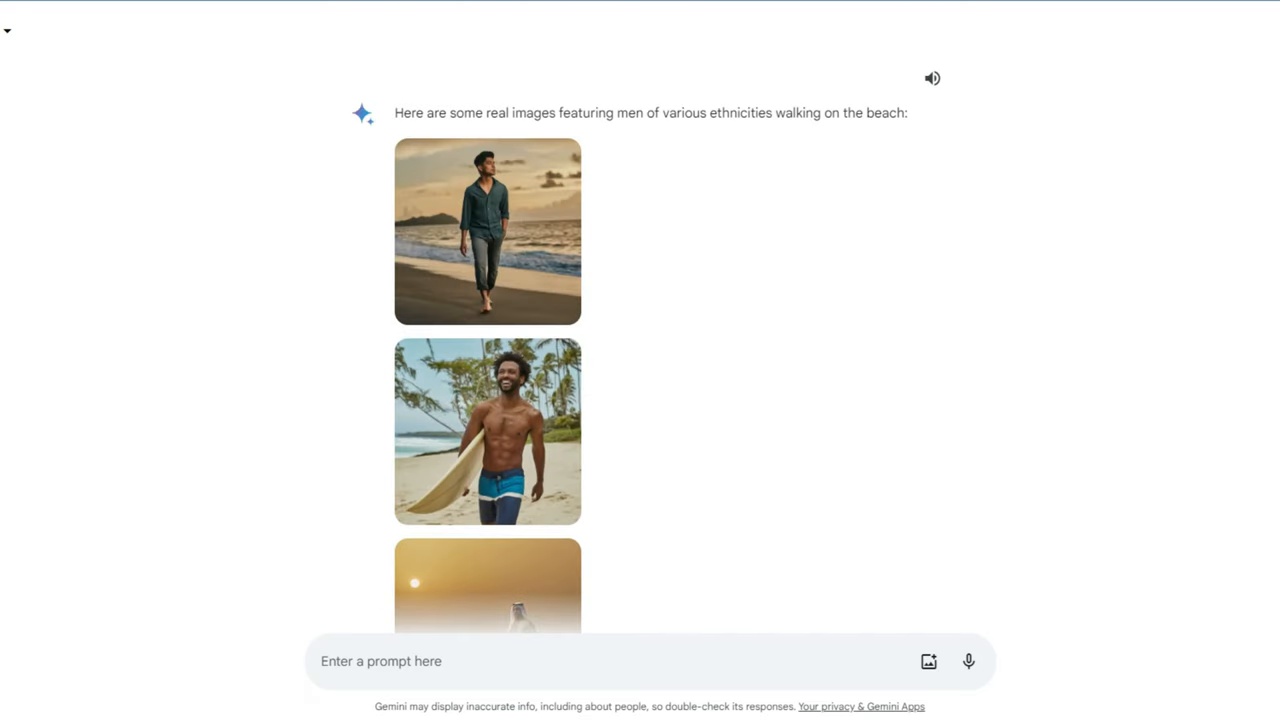
{"action": "scroll", "scroll_direction": "up", "scroll_amount": 3}
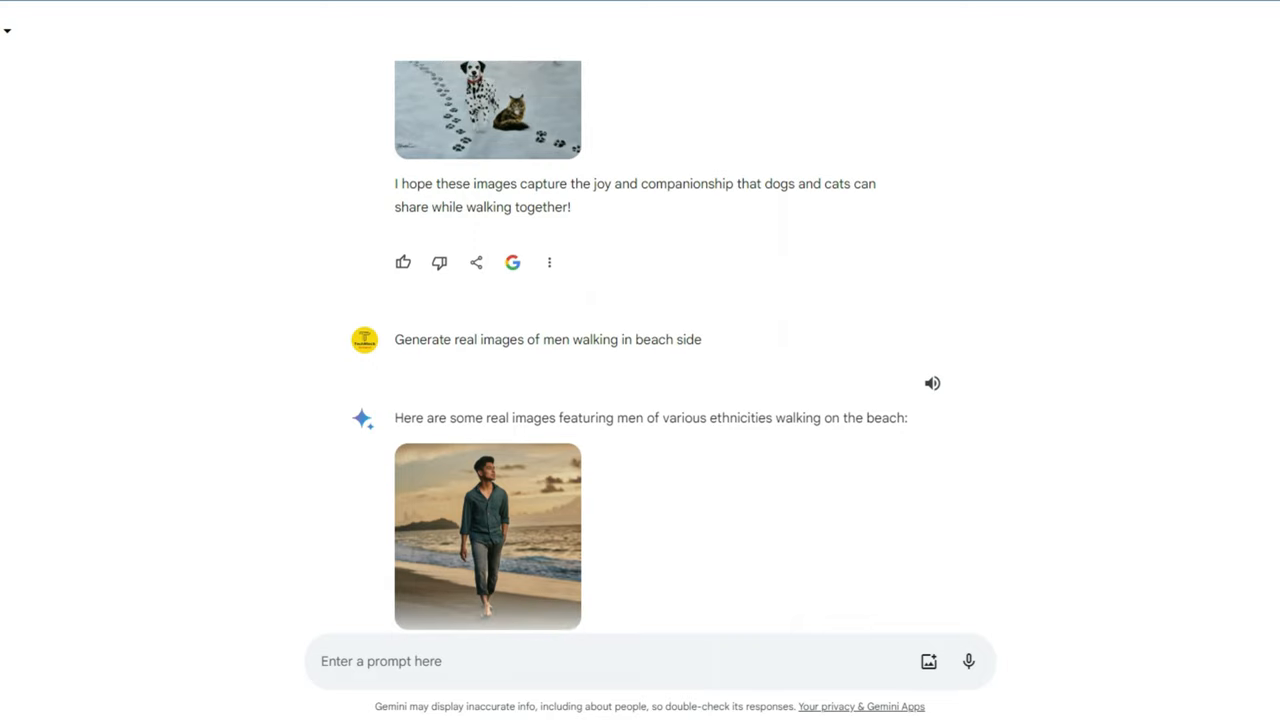
{"action": "scroll", "scroll_direction": "down", "scroll_amount": 3}
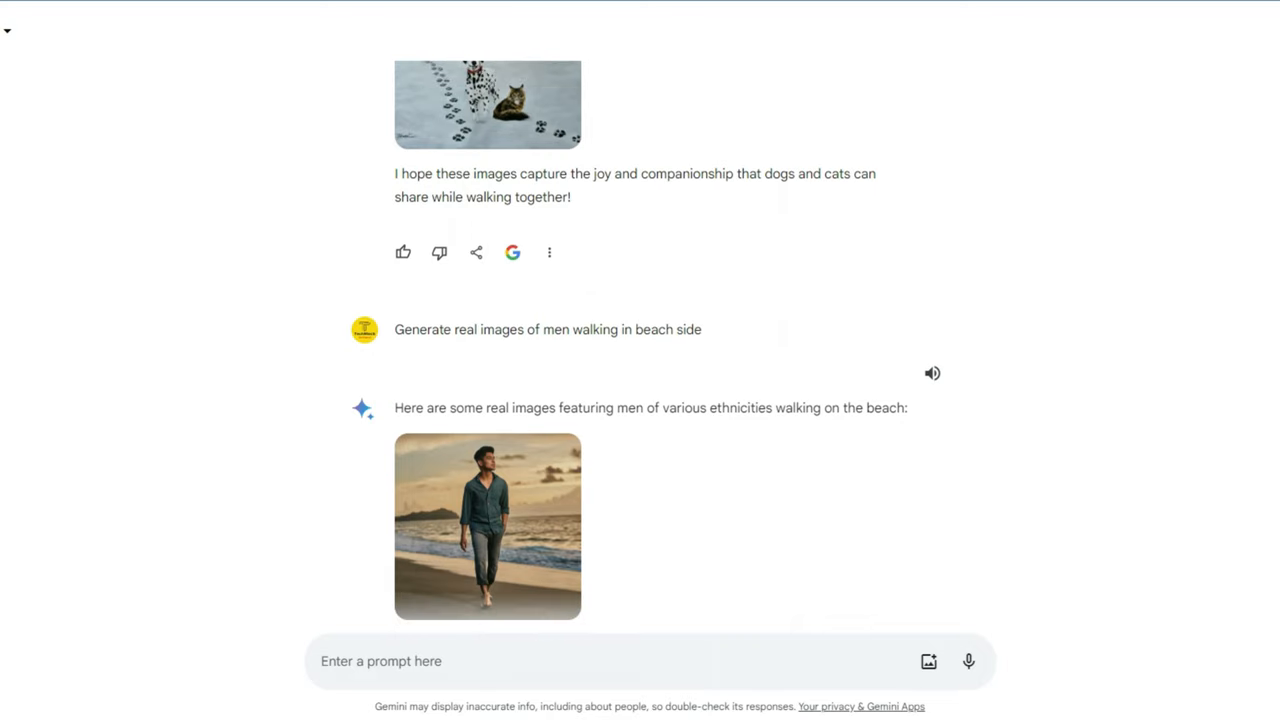
{"action": "left_click", "coordinate": [488, 526]}
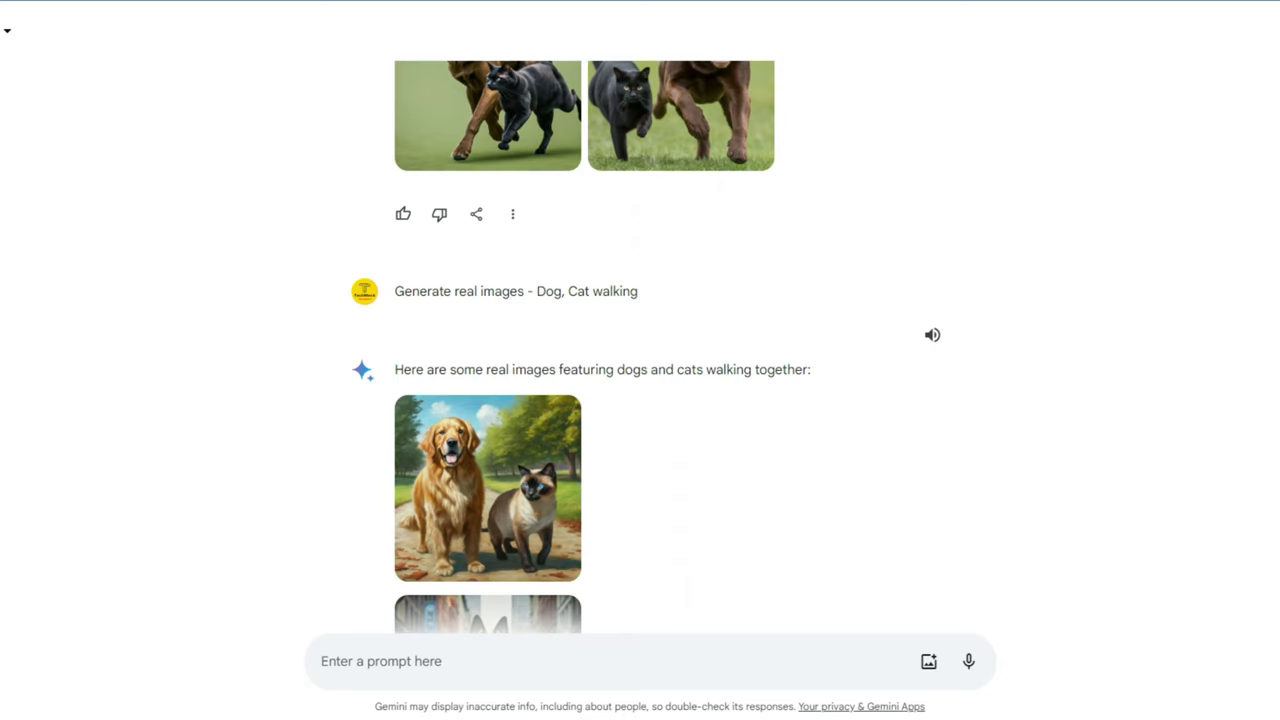
{"action": "scroll", "scroll_direction": "down", "scroll_amount": 3}
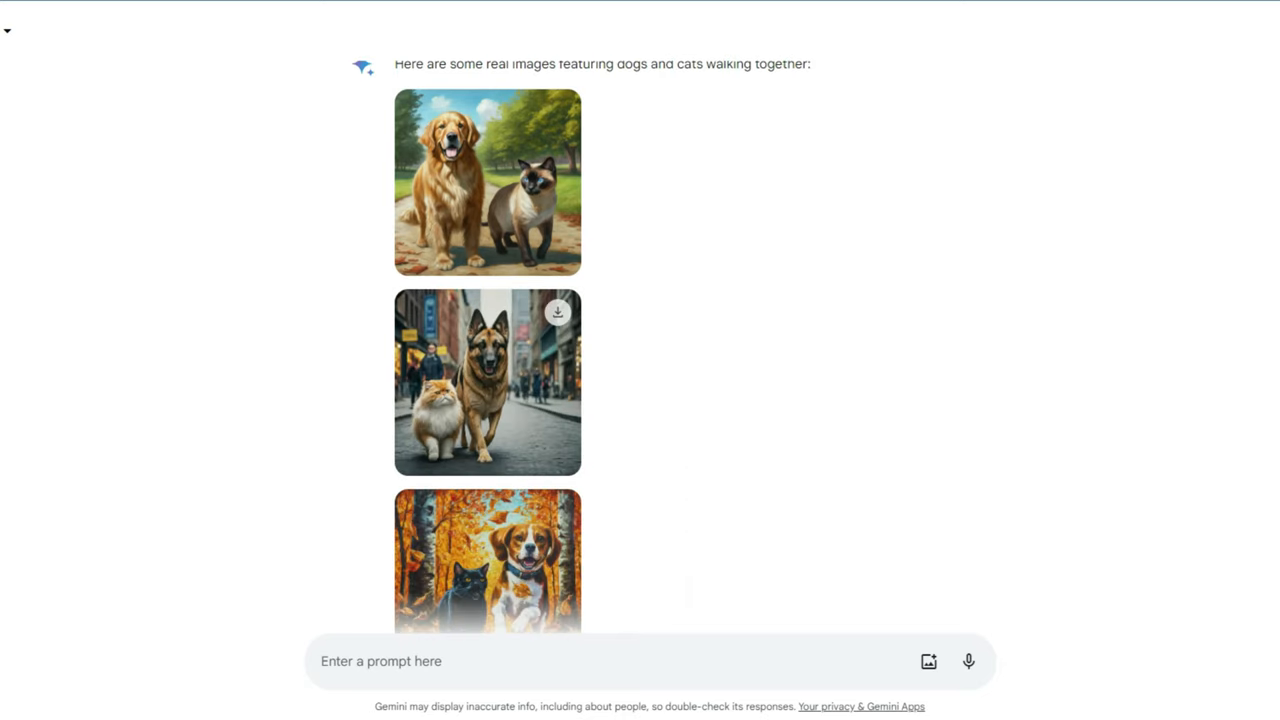
{"action": "left_click", "coordinate": [488, 378]}
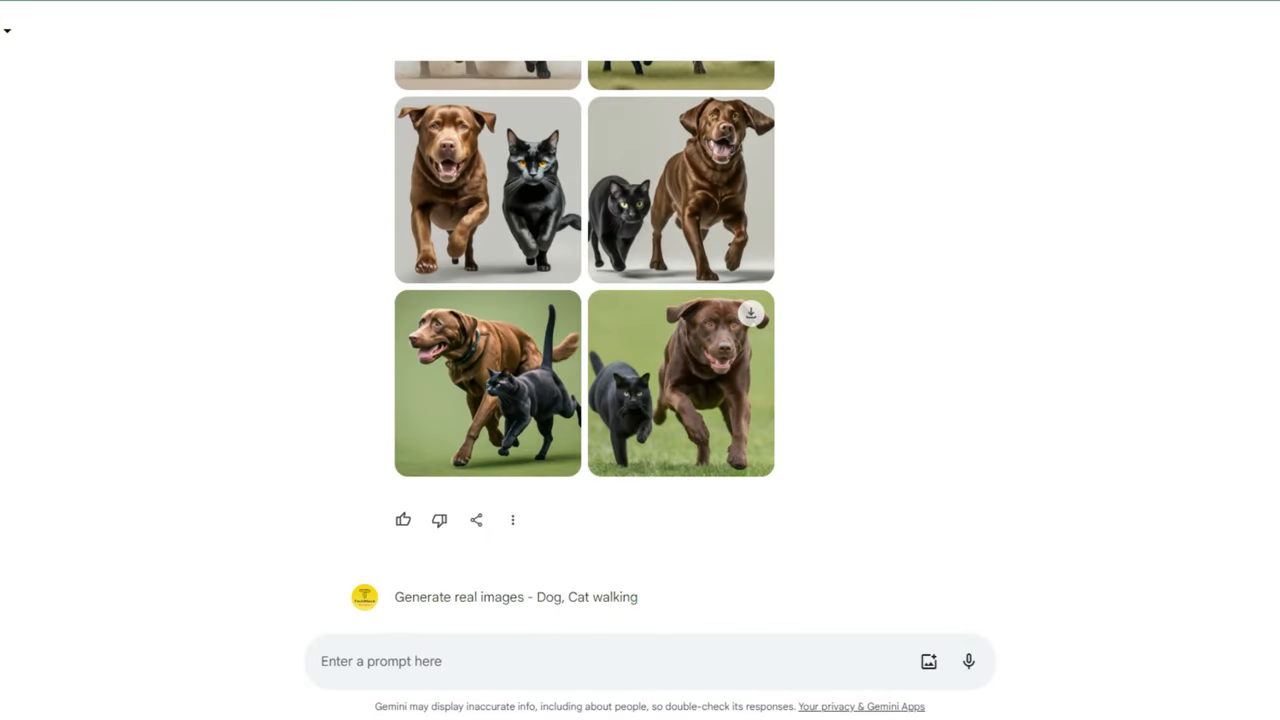
{"action": "left_click", "coordinate": [680, 384]}
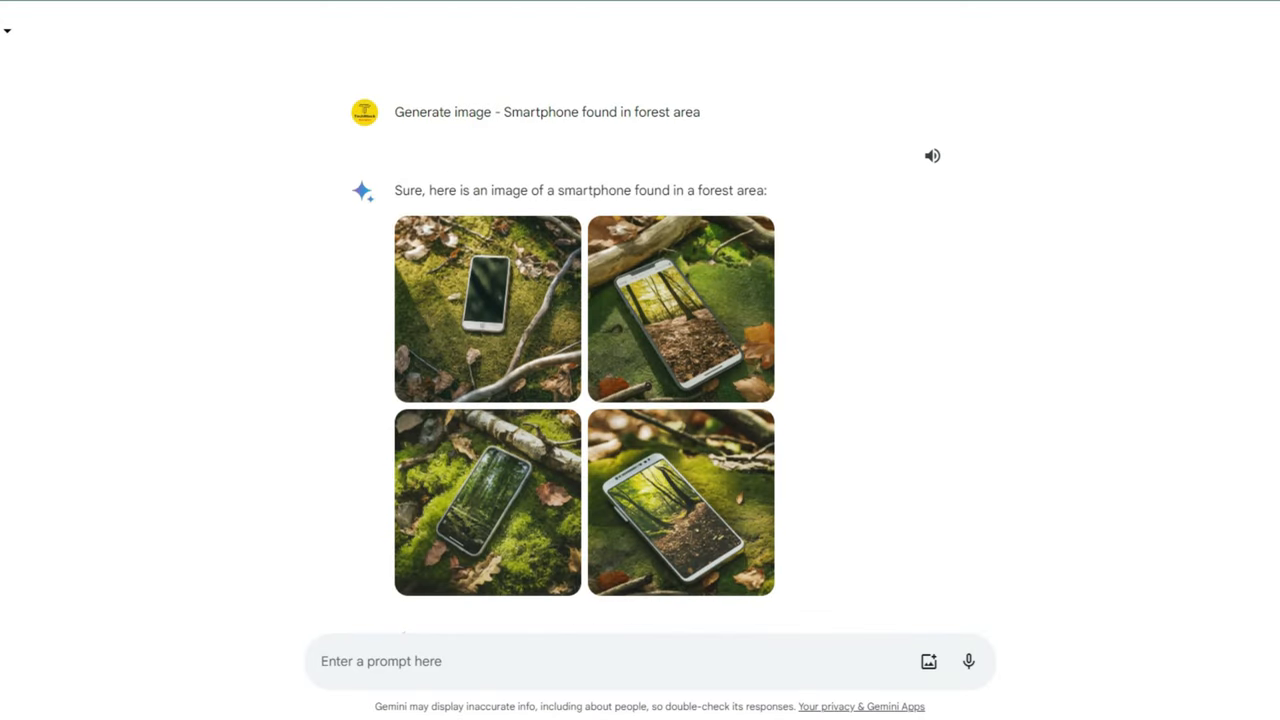
{"action": "mouse_move", "coordinate": [680, 502]}
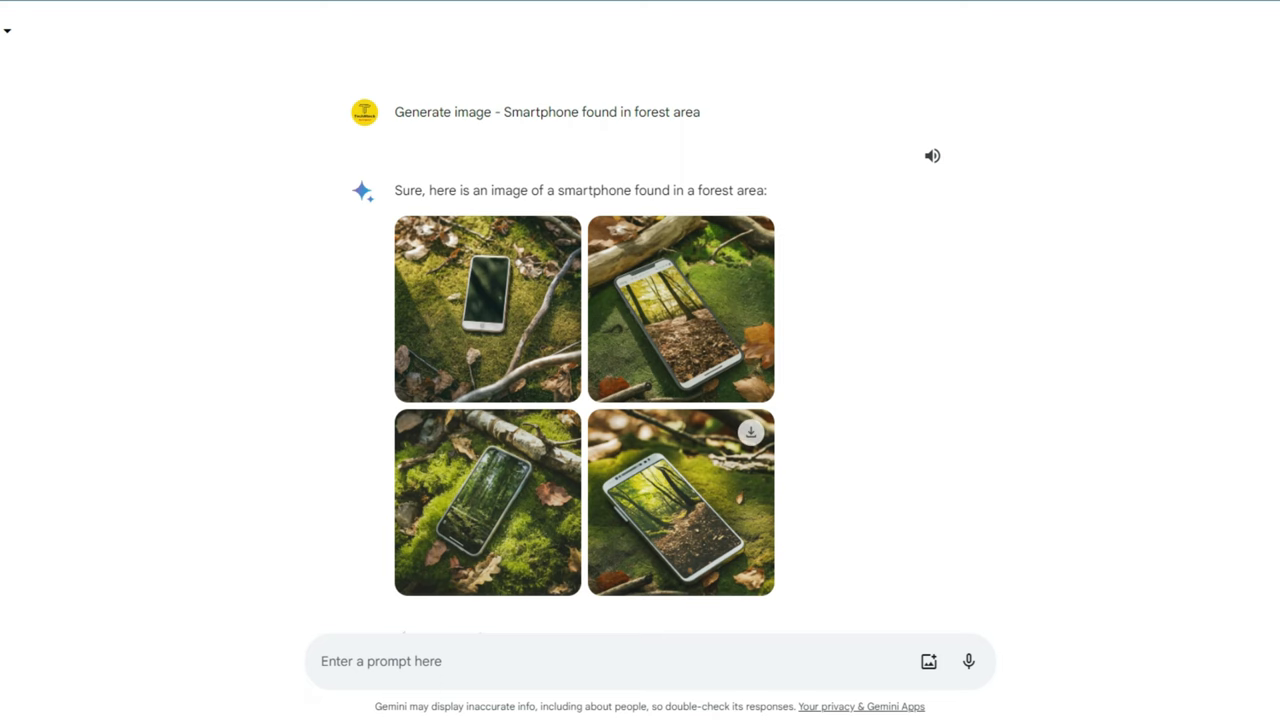
{"action": "left_click", "coordinate": [680, 516]}
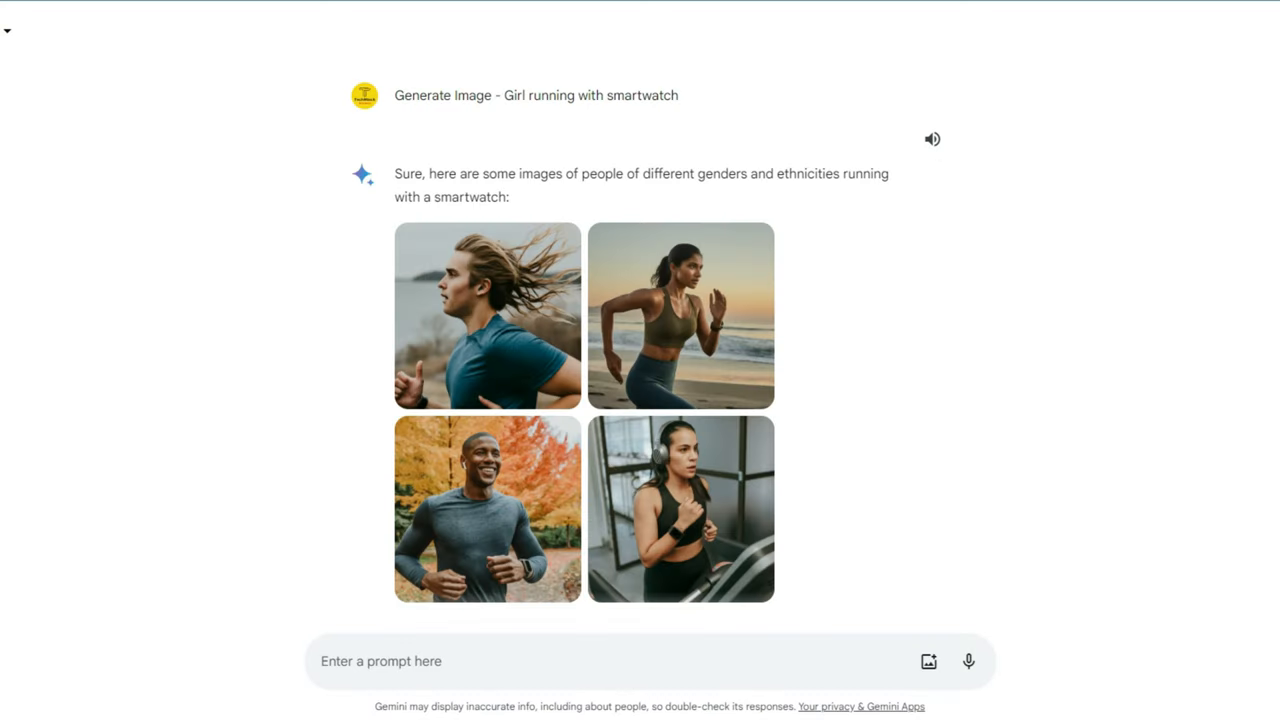
{"action": "left_click", "coordinate": [680, 508]}
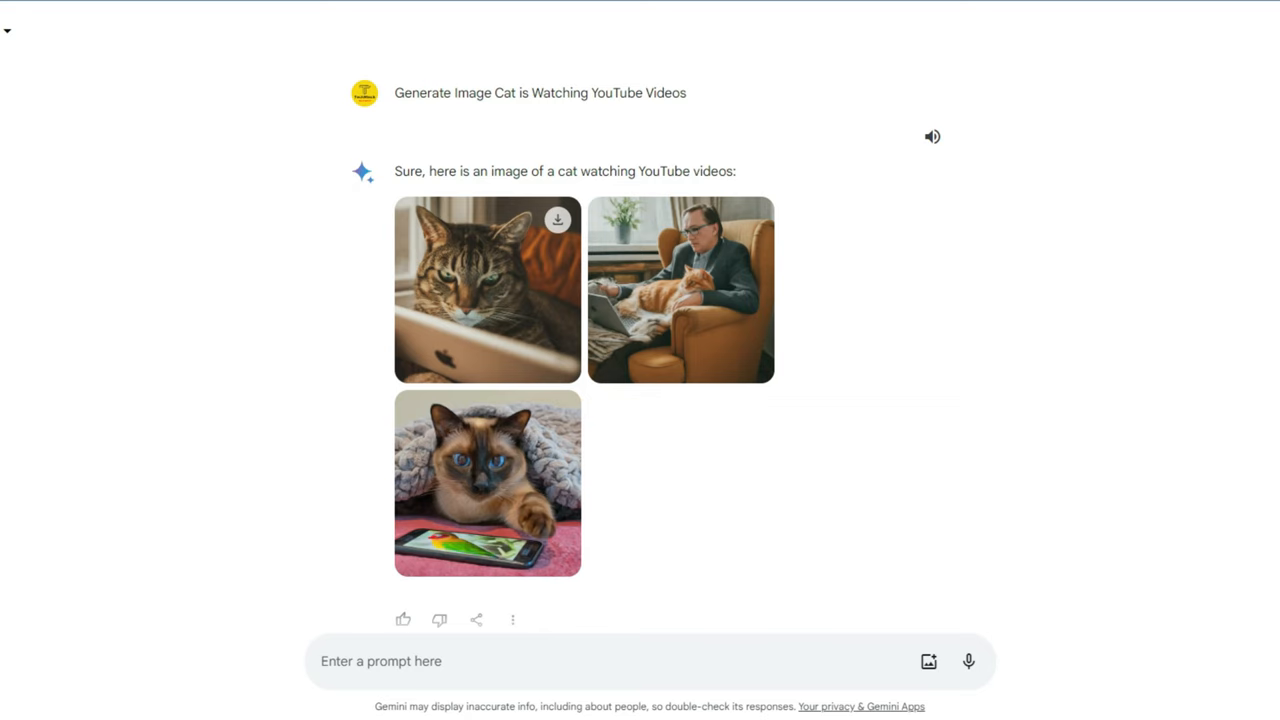
{"action": "mouse_move", "coordinate": [556, 412]}
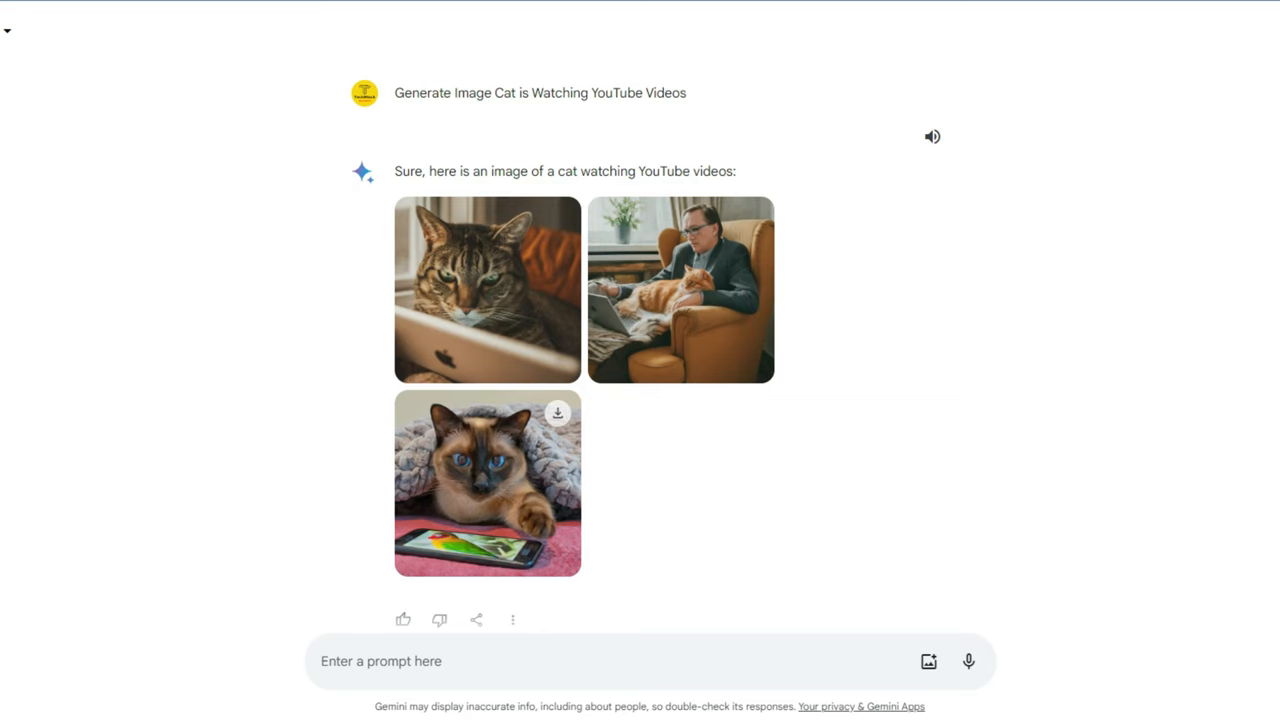
{"action": "left_click", "coordinate": [488, 494]}
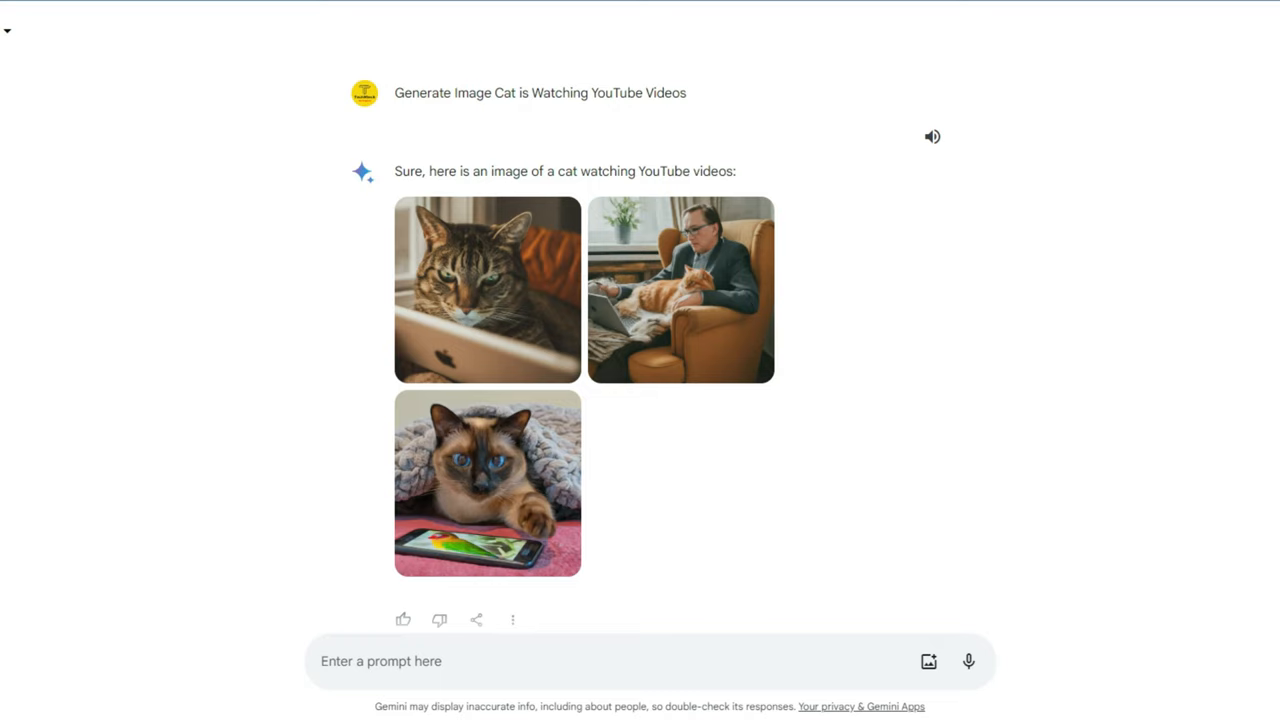
{"action": "scroll", "scroll_direction": "down", "scroll_amount": 3}
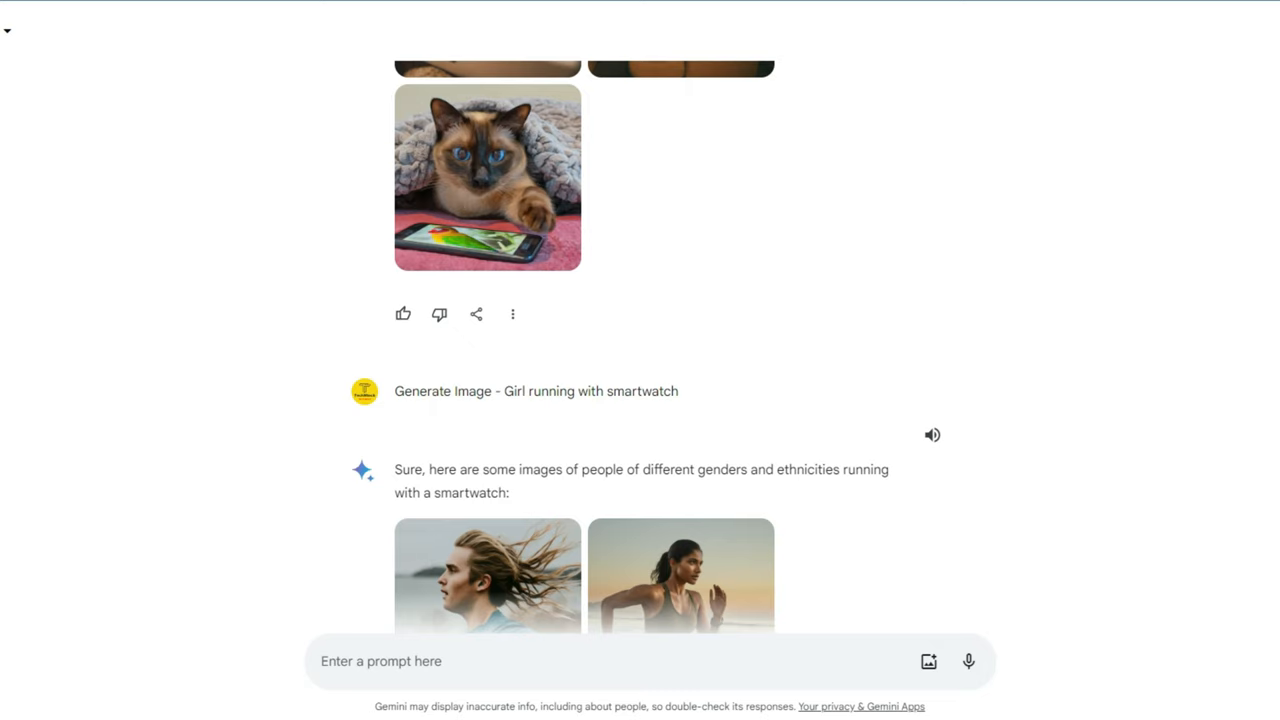
{"action": "scroll", "scroll_direction": "down", "scroll_amount": 3}
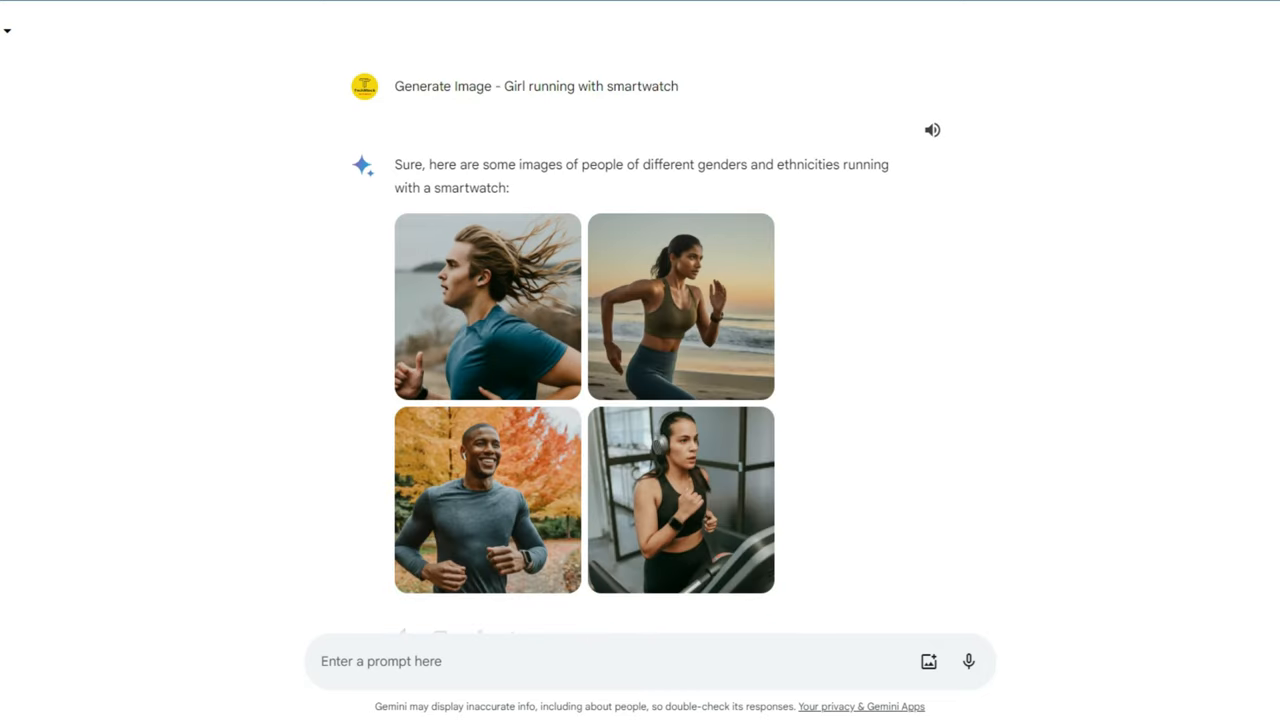
{"action": "scroll", "scroll_direction": "down", "scroll_amount": 3}
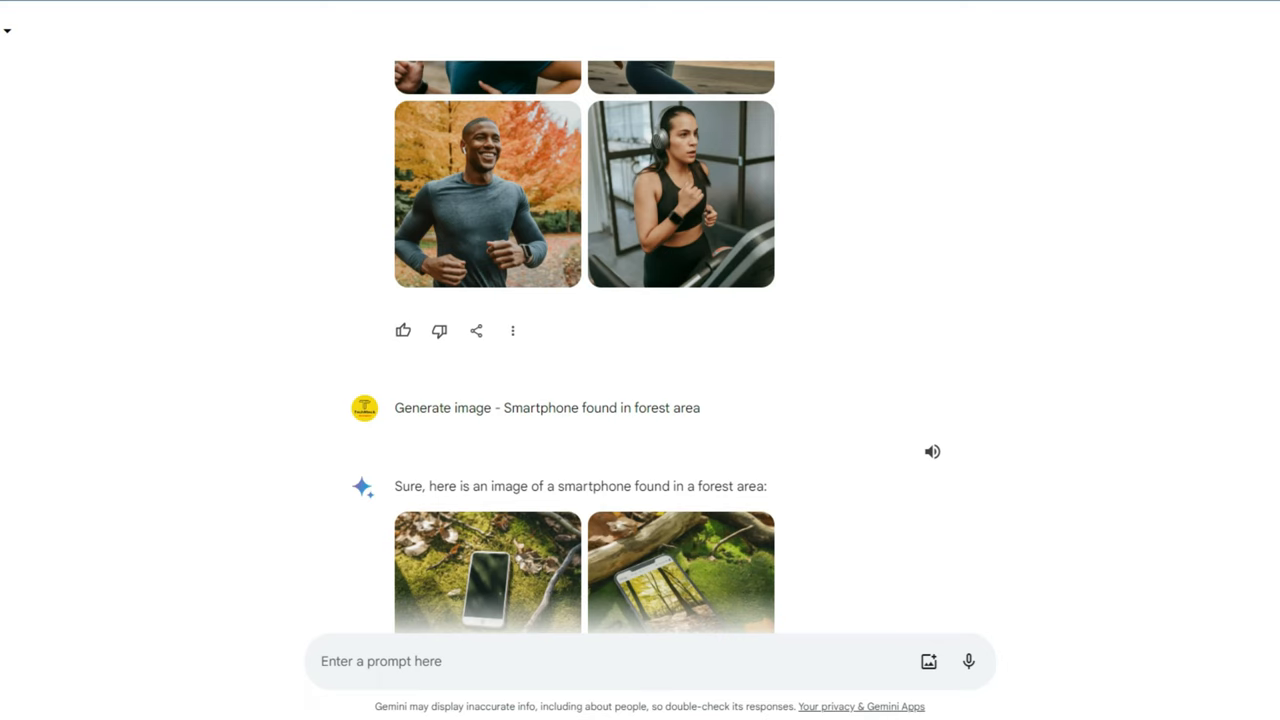
{"action": "scroll", "scroll_direction": "down", "scroll_amount": 3}
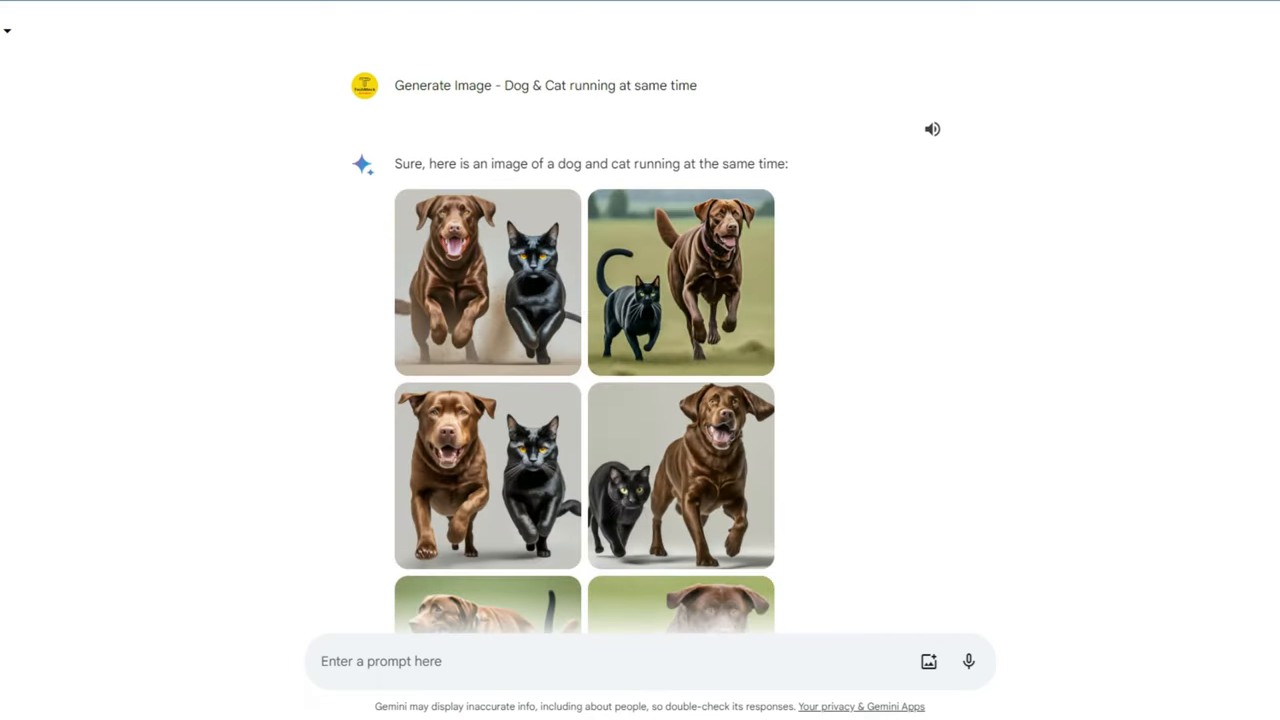